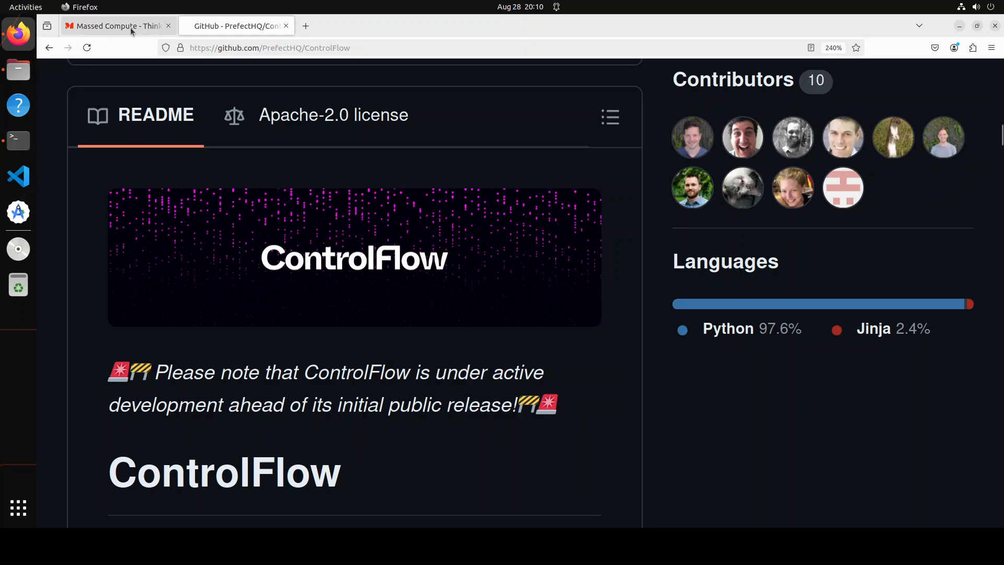
Switch Firefox from the ControlFlow GitHub README to the Massed Compute homepage
{"action": "left_click", "coordinate": [115, 26]}
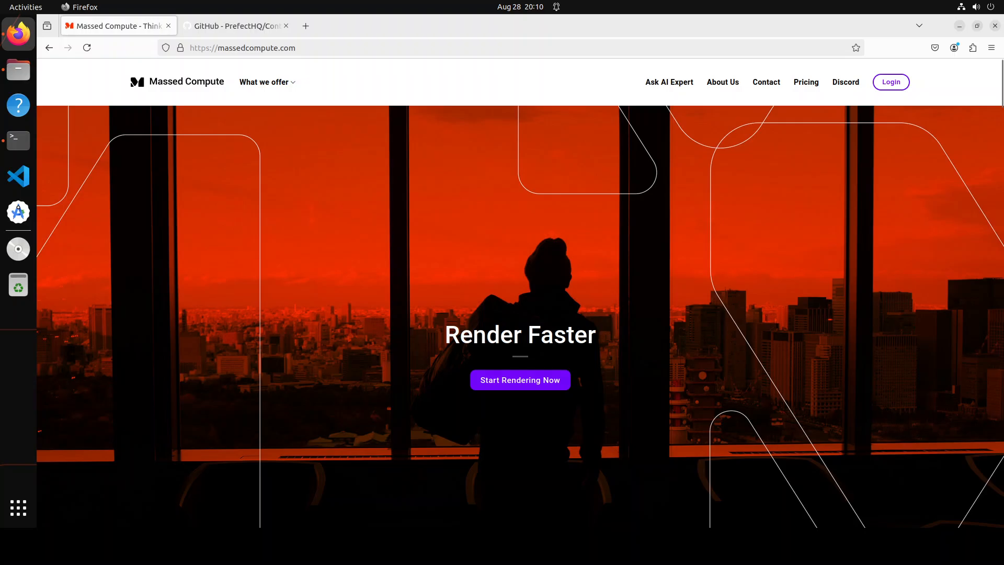
Clear the terminal and paste the conda create/activate commands for the flow environment
{"action": "left_click", "coordinate": [18, 140]}
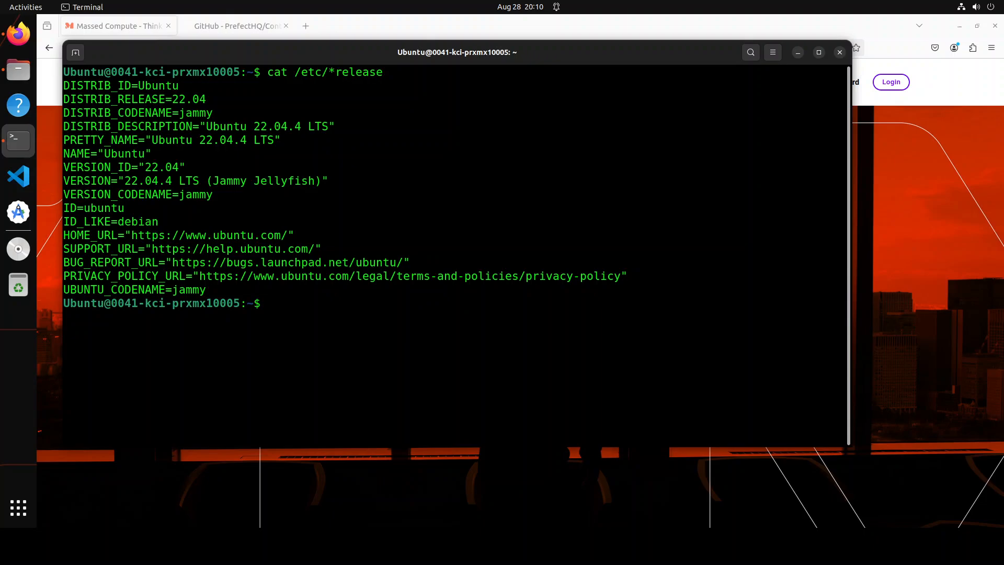
{"action": "mouse_move", "coordinate": [415, 333]}
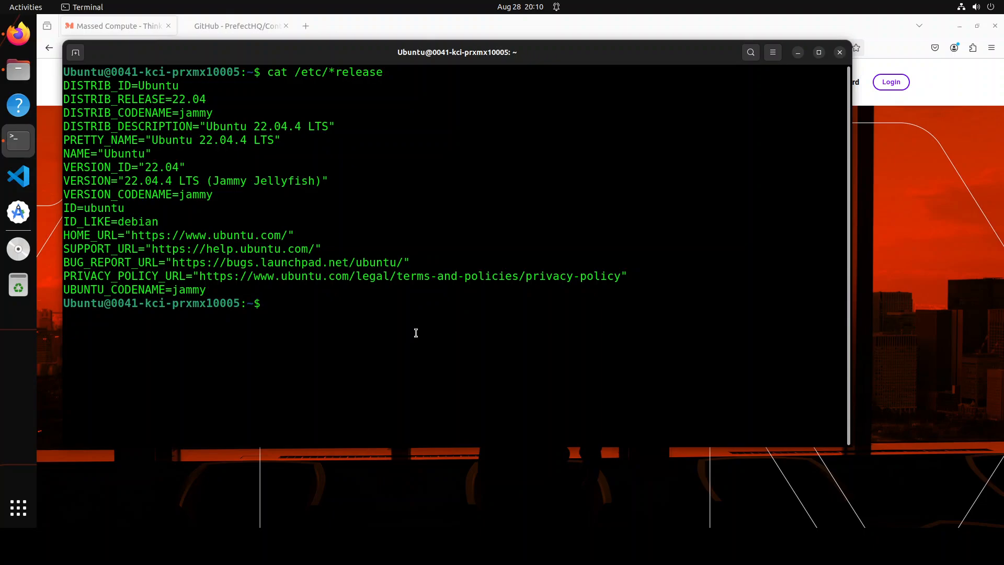
{"action": "type", "text": "clear"}
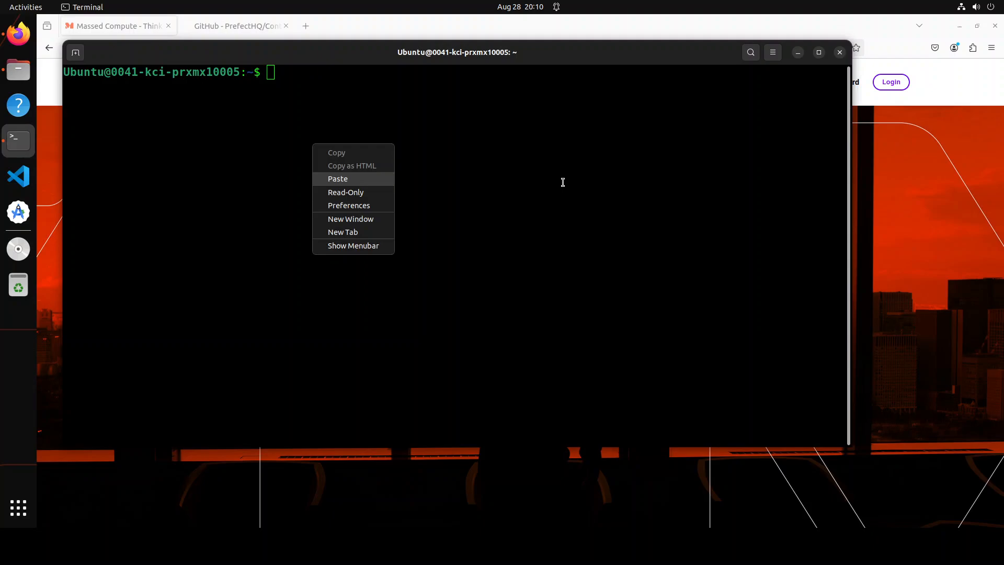
{"action": "left_click", "coordinate": [338, 179]}
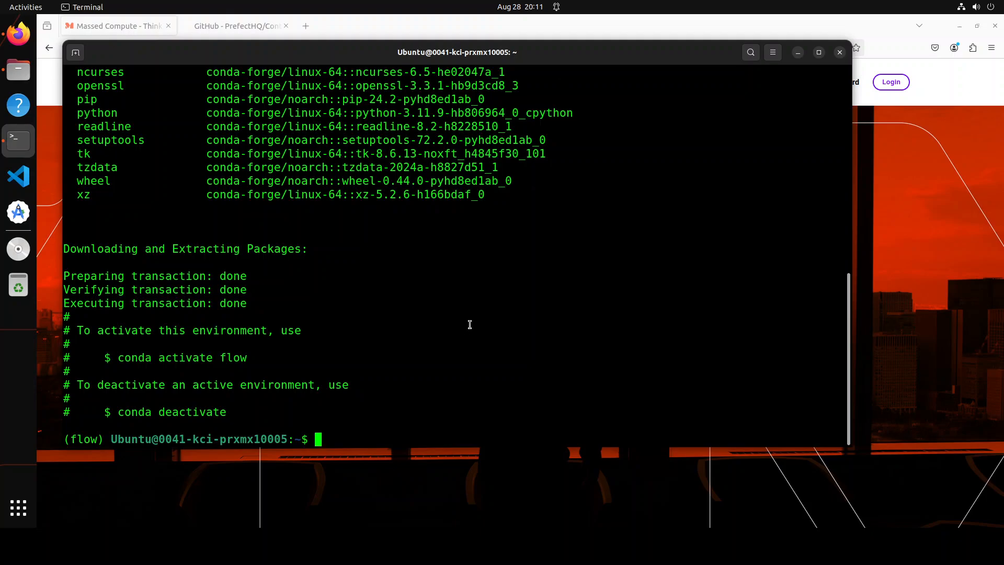
Run pip install controlflow in the flow environment and follow the dependency install output
{"action": "type", "text": "p"}
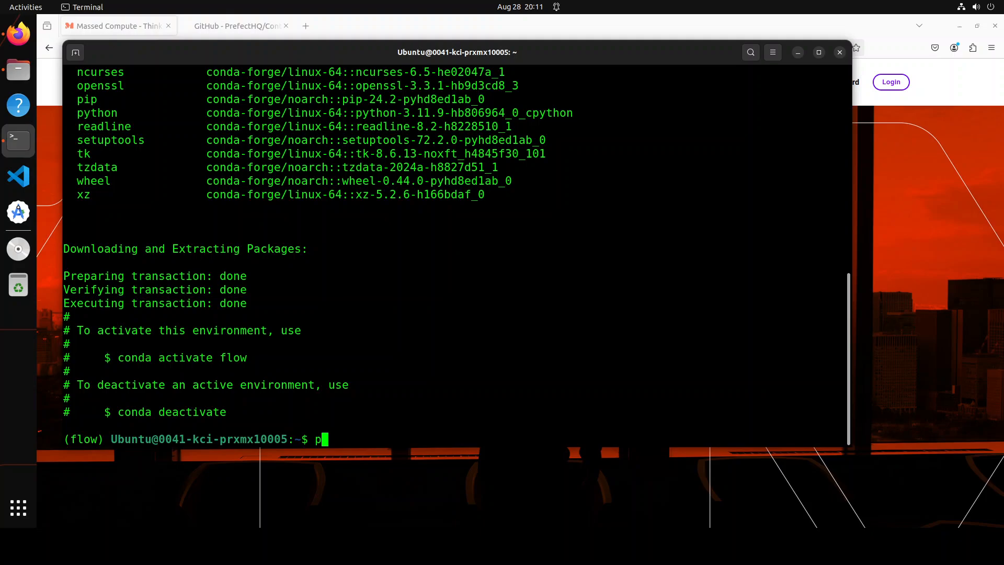
{"action": "type", "text": "ip install cont"}
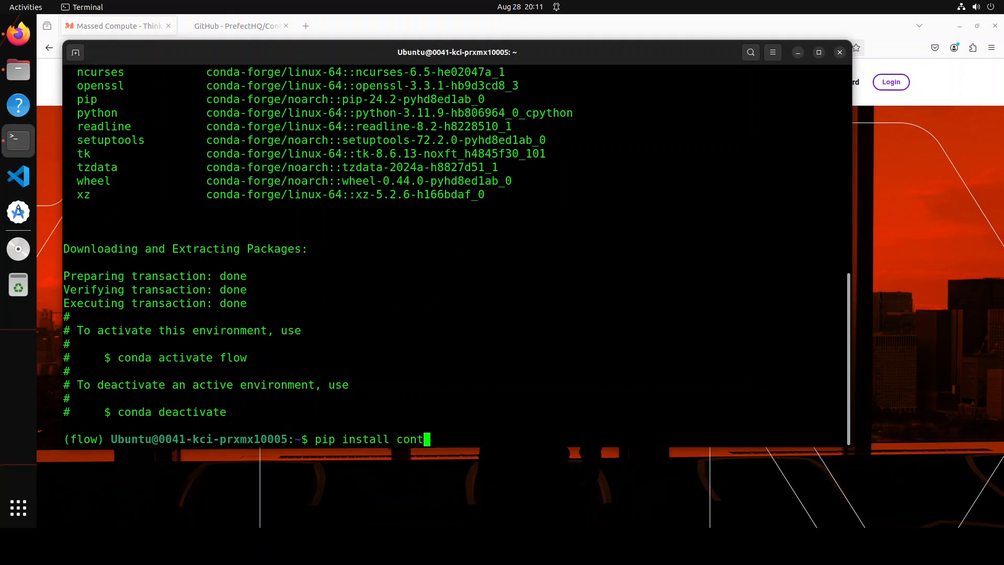
{"action": "key", "text": "Return"}
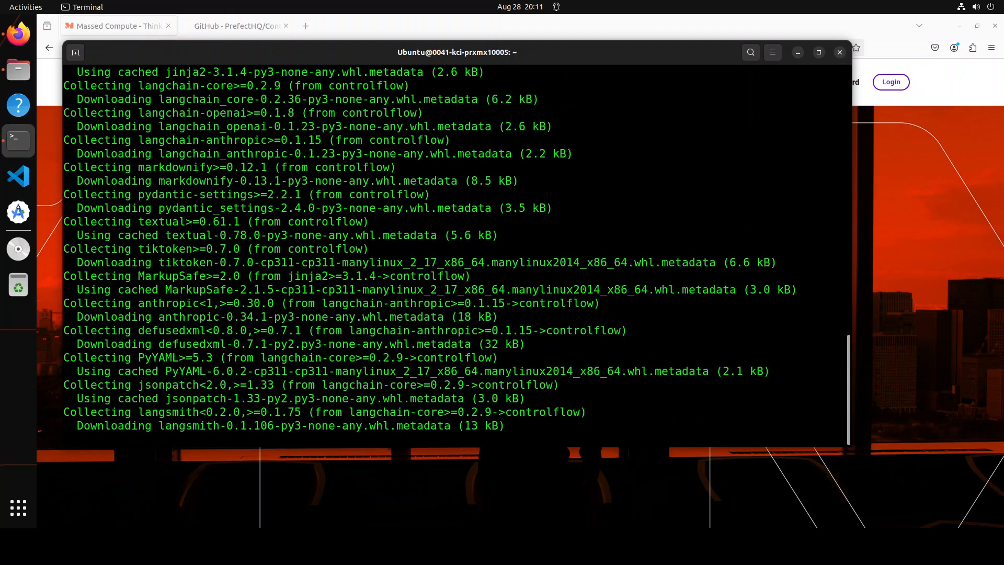
{"action": "scroll", "scroll_direction": "down", "scroll_amount": 3}
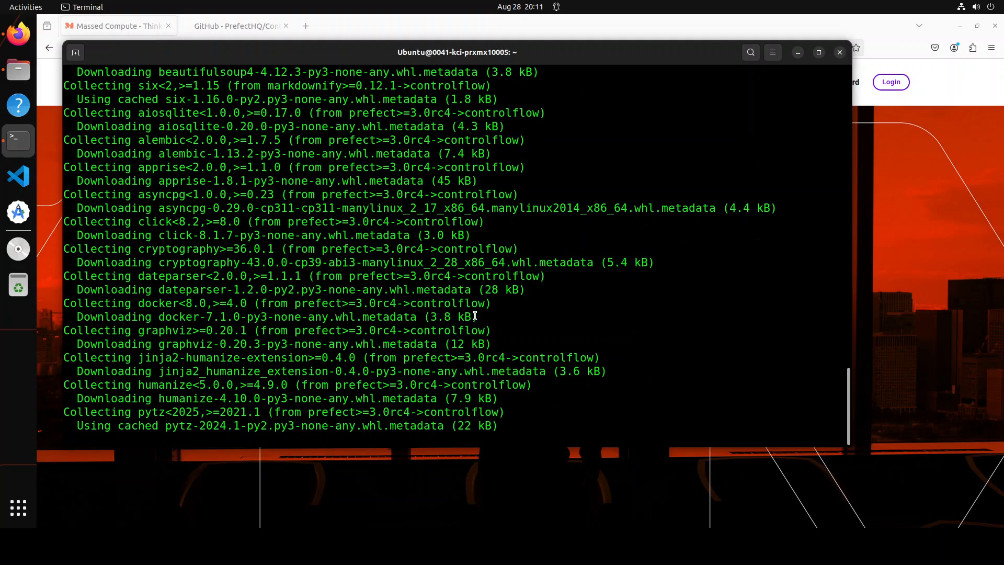
{"action": "scroll", "scroll_direction": "down", "scroll_amount": 3}
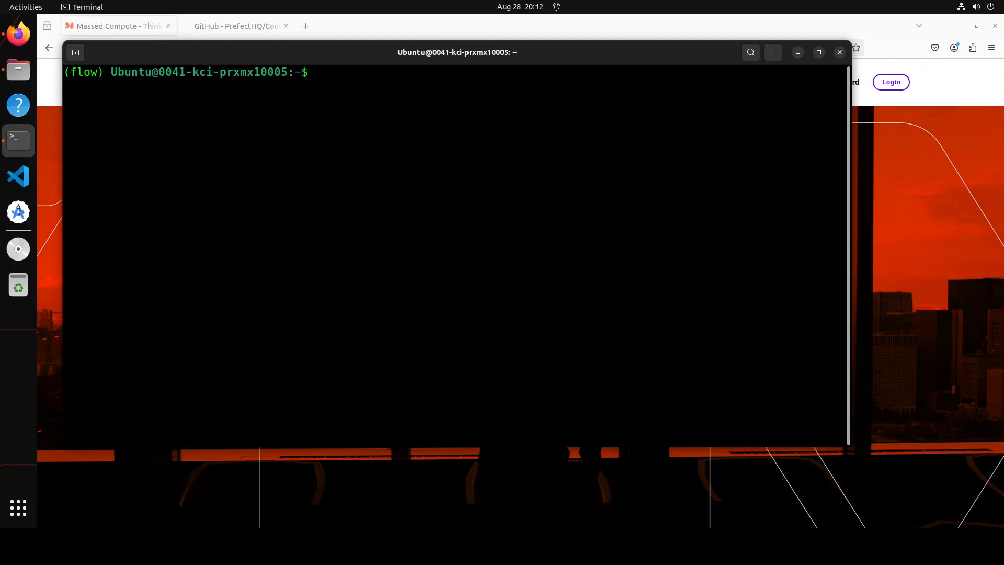
{"action": "mouse_move", "coordinate": [413, 181]}
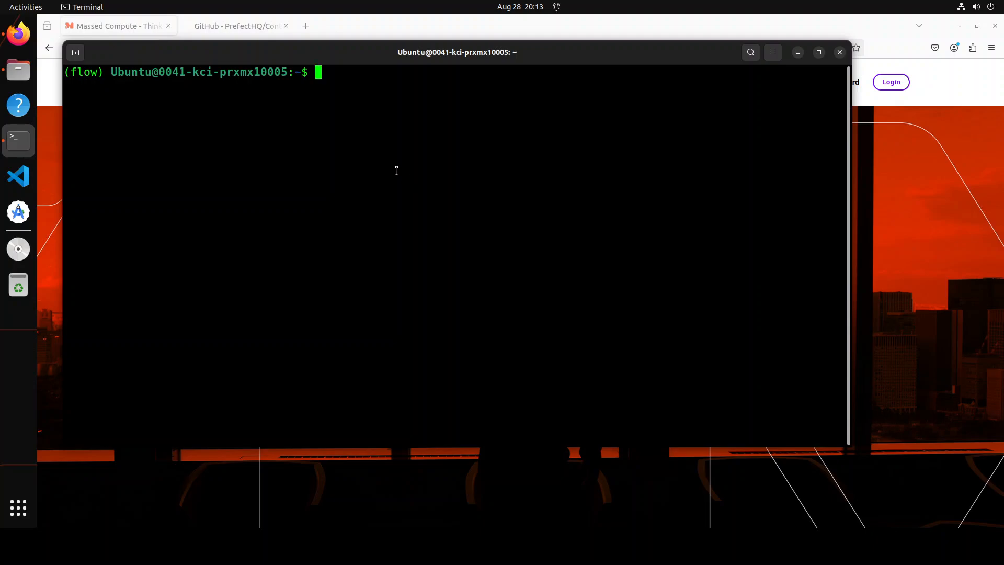
Start the export OPENAI_API_KEY= command at the flow environment prompt
{"action": "type", "text": "export OPENAI_API_KEY="}
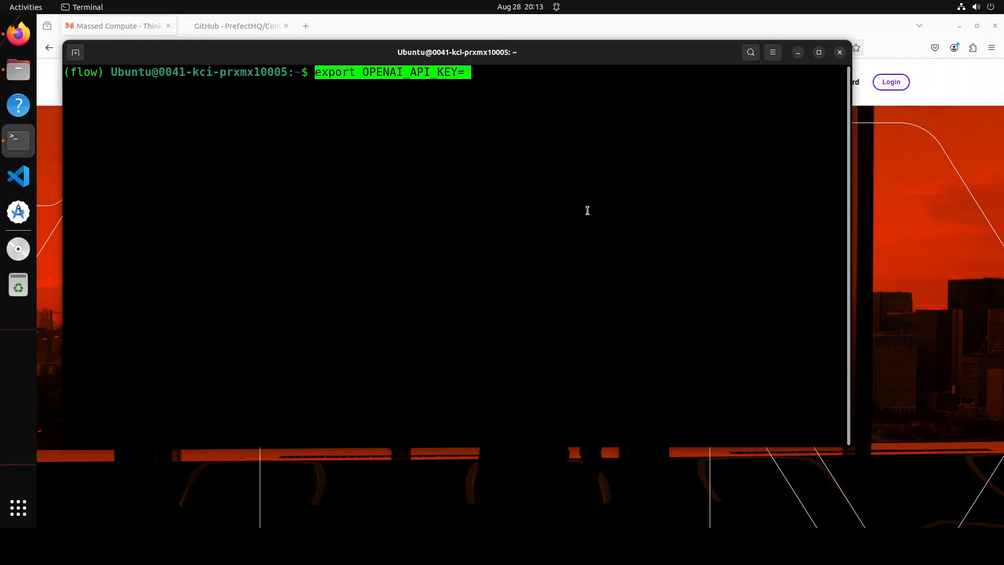
{"action": "mouse_move", "coordinate": [47, 508]}
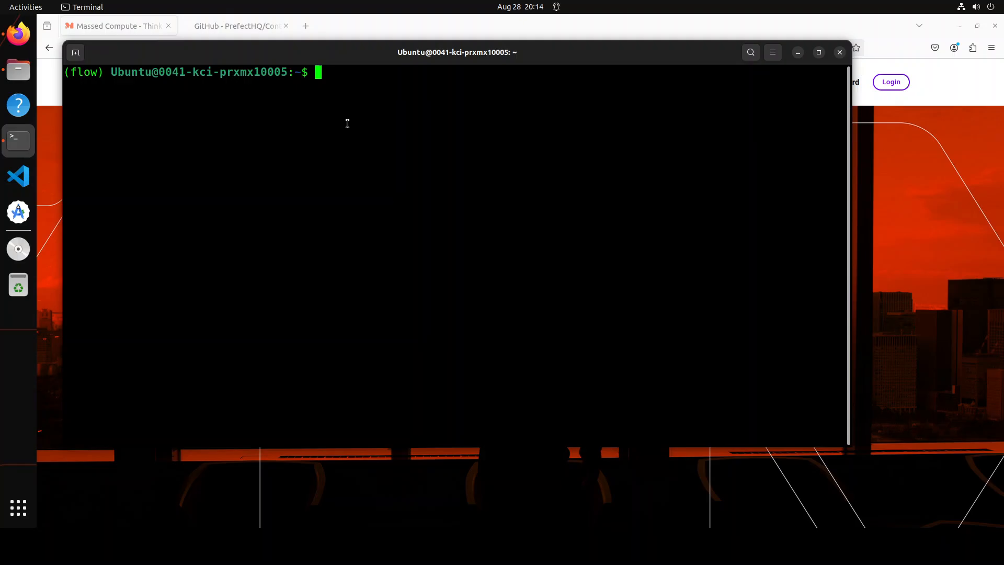
Run conda install jupyter -y with the charset_normalizer reinstall and jupyter notebook launch
{"action": "type", "text": "conda install jupyter -y"}
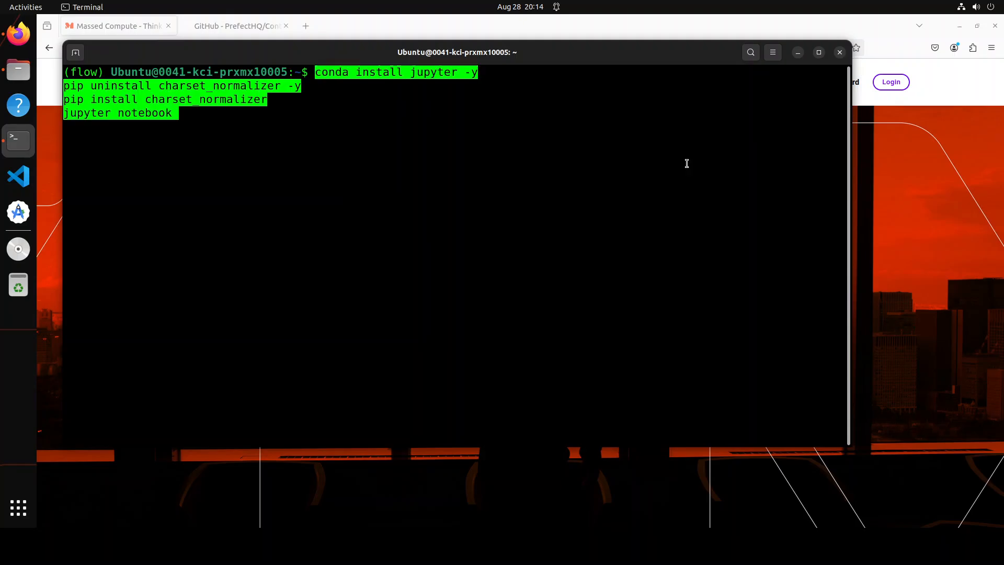
{"action": "key", "text": "Return"}
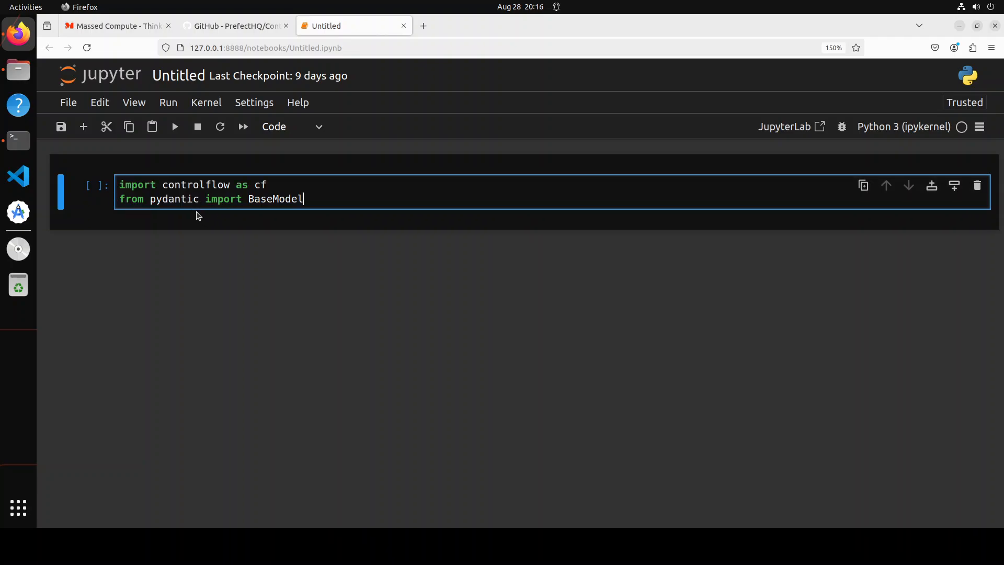
{"action": "mouse_move", "coordinate": [72, 388]}
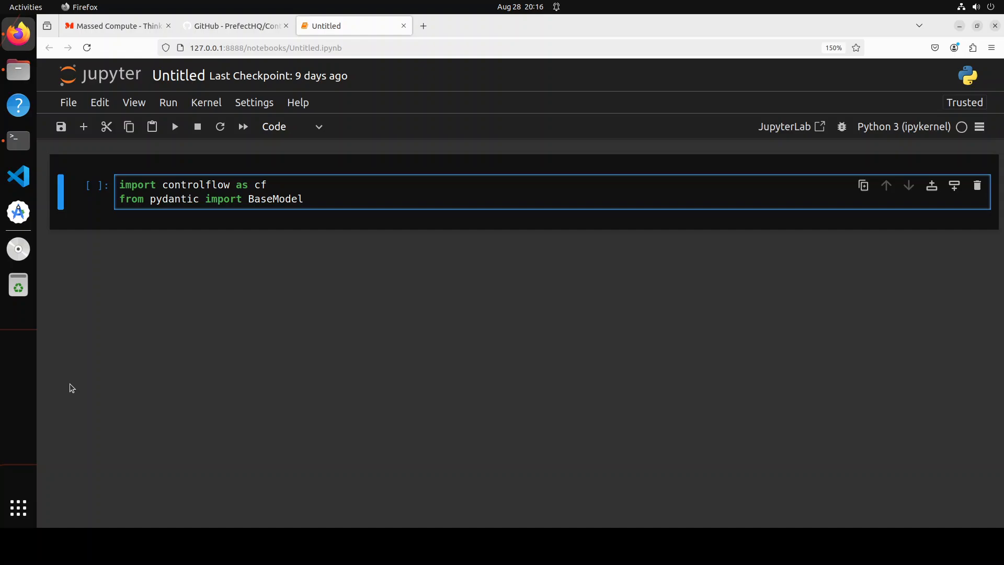
Run the cell importing controlflow and pydantic's BaseModel
{"action": "key", "text": "shift+Return"}
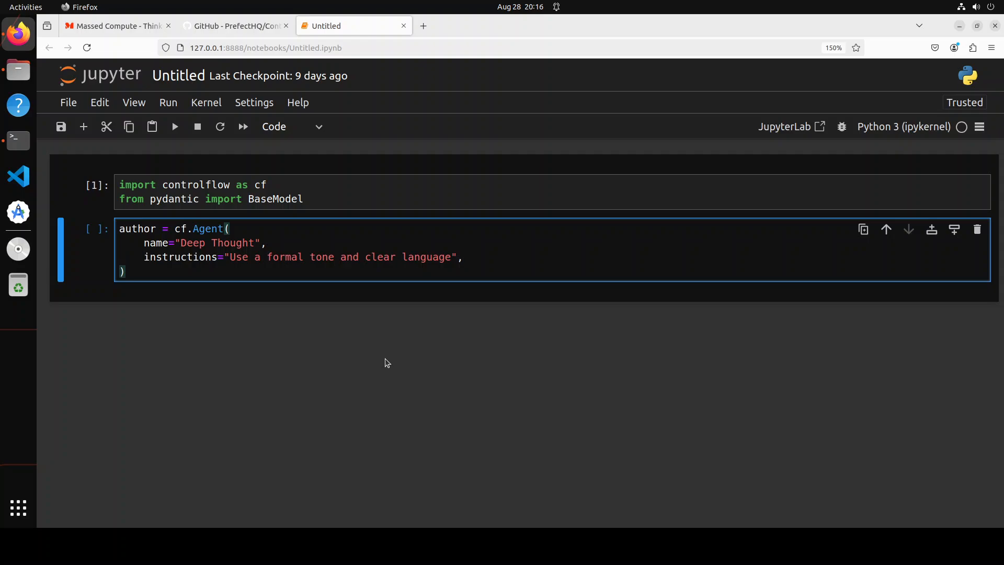
{"action": "mouse_move", "coordinate": [383, 272]}
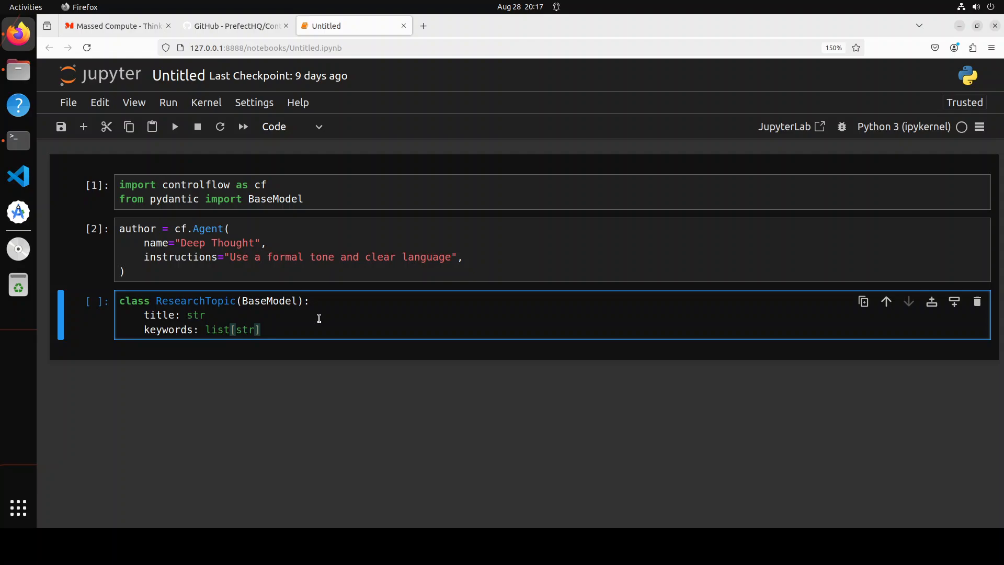
{"action": "mouse_move", "coordinate": [50, 426]}
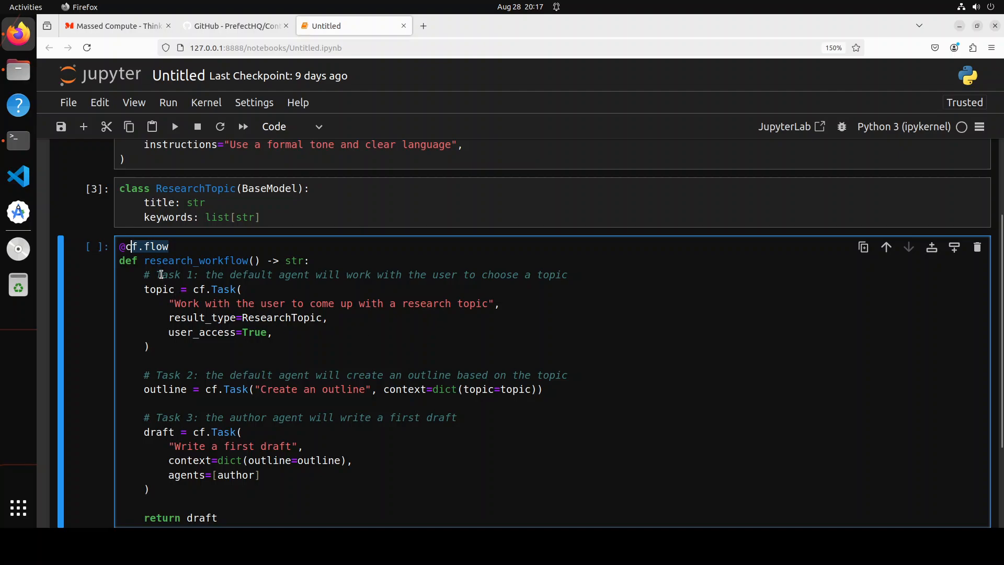
{"action": "mouse_move", "coordinate": [253, 294]}
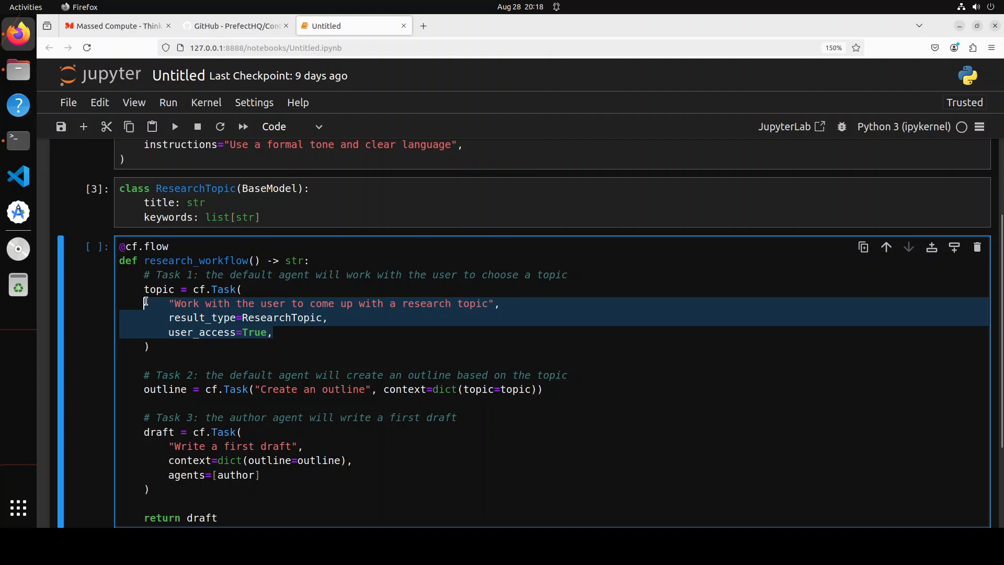
{"action": "mouse_move", "coordinate": [269, 320]}
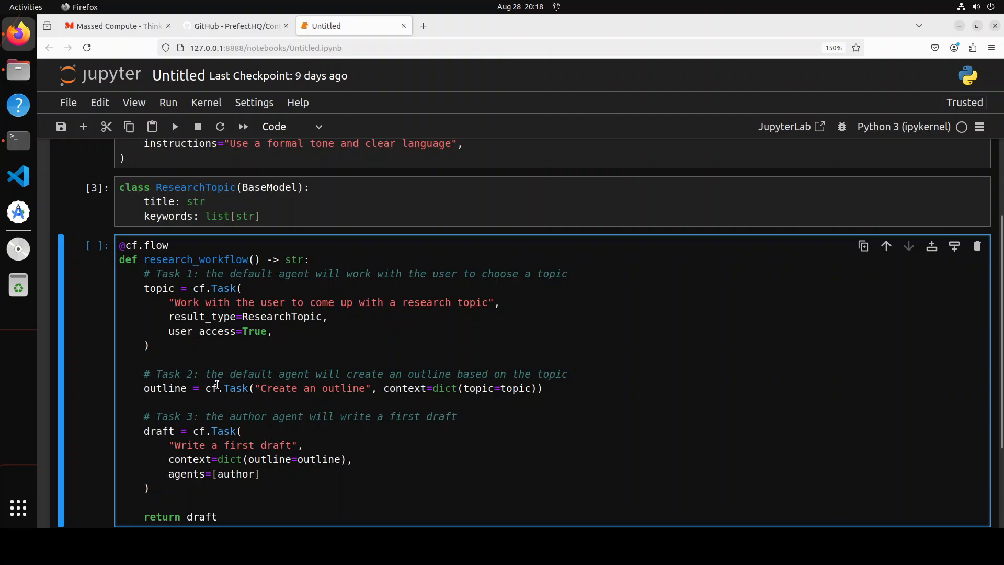
Finish the research_workflow flow cell and move into the fresh empty cell below it
{"action": "scroll", "scroll_direction": "down", "scroll_amount": 3}
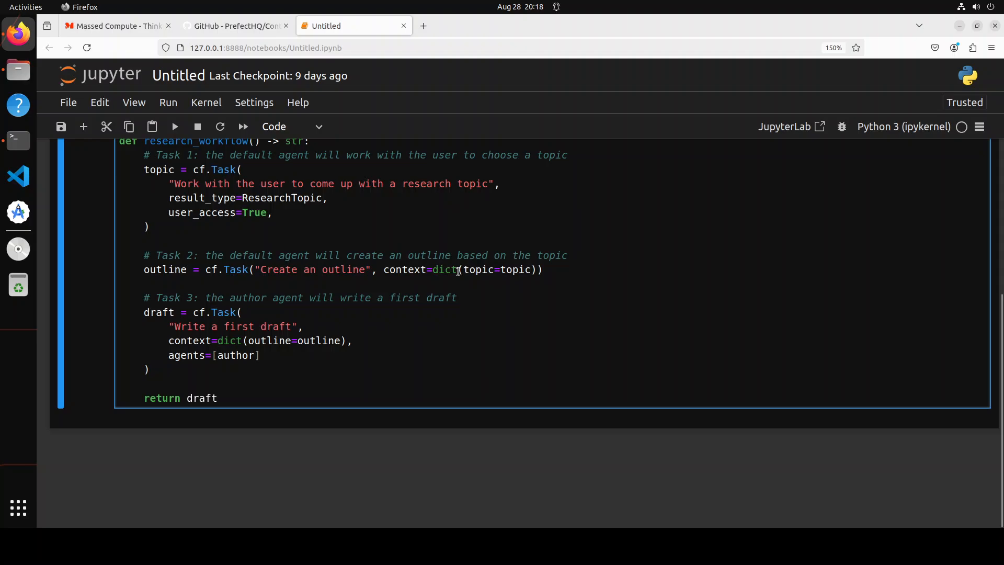
{"action": "mouse_move", "coordinate": [569, 265]}
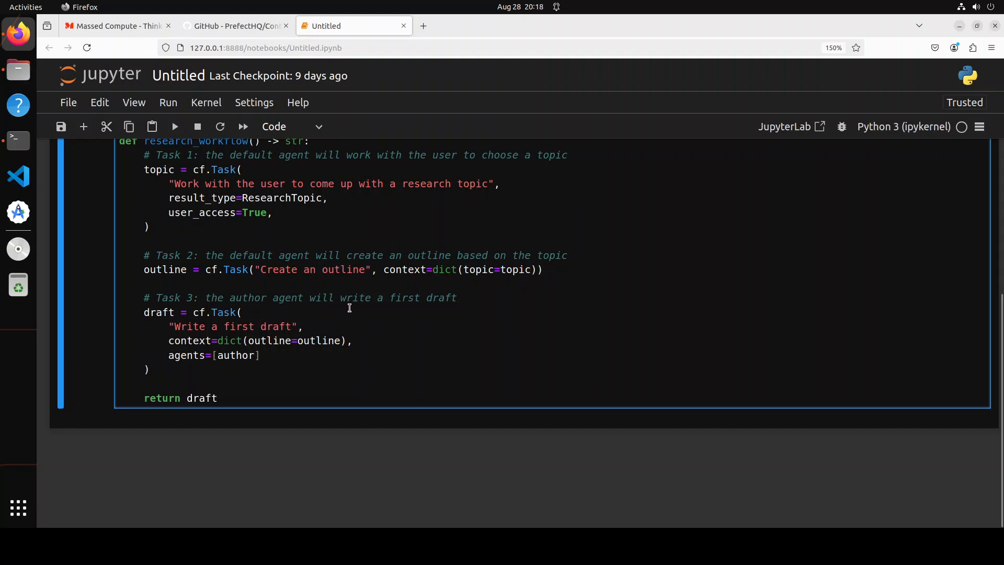
{"action": "mouse_move", "coordinate": [330, 313]}
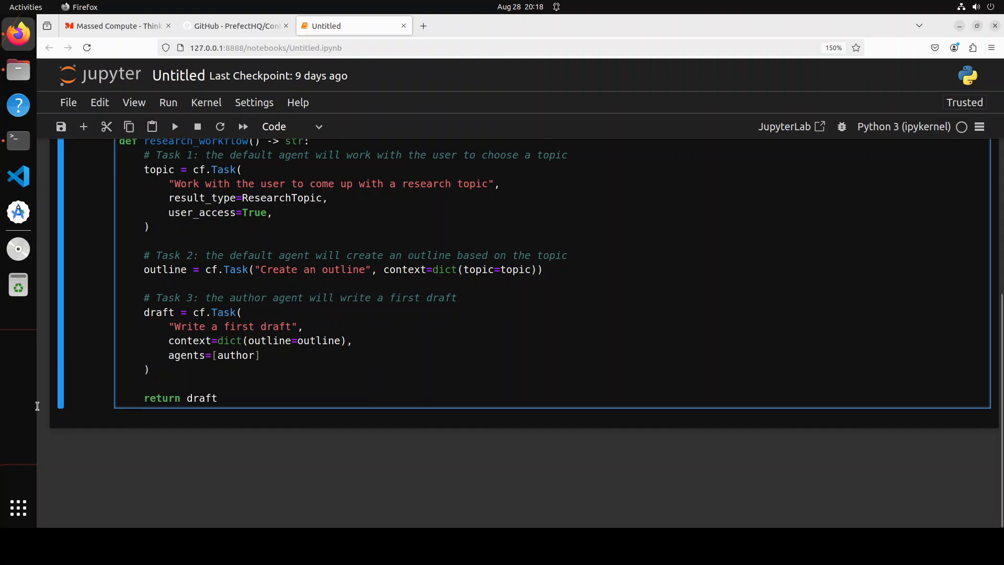
{"action": "left_click", "coordinate": [83, 127]}
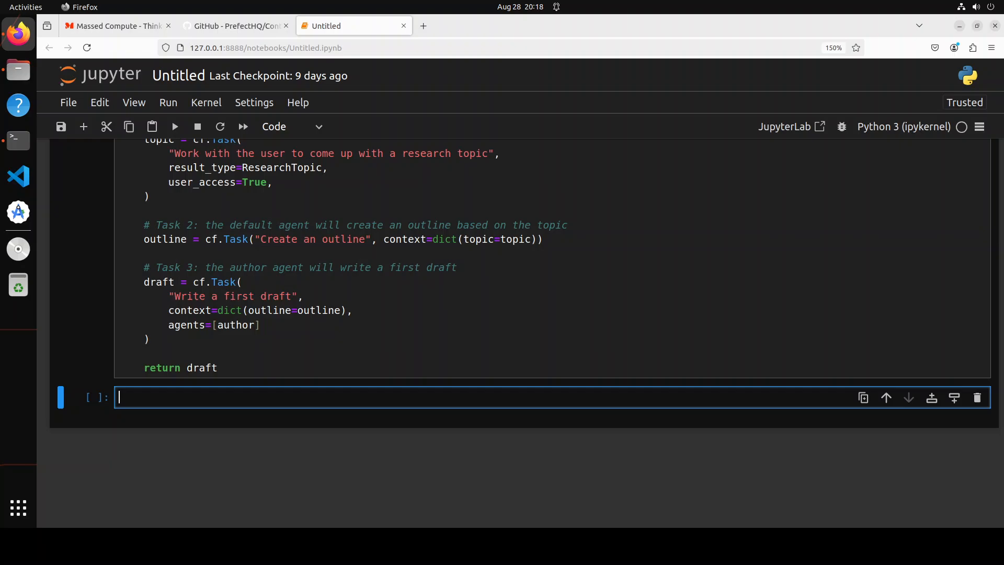
{"action": "mouse_move", "coordinate": [226, 402]}
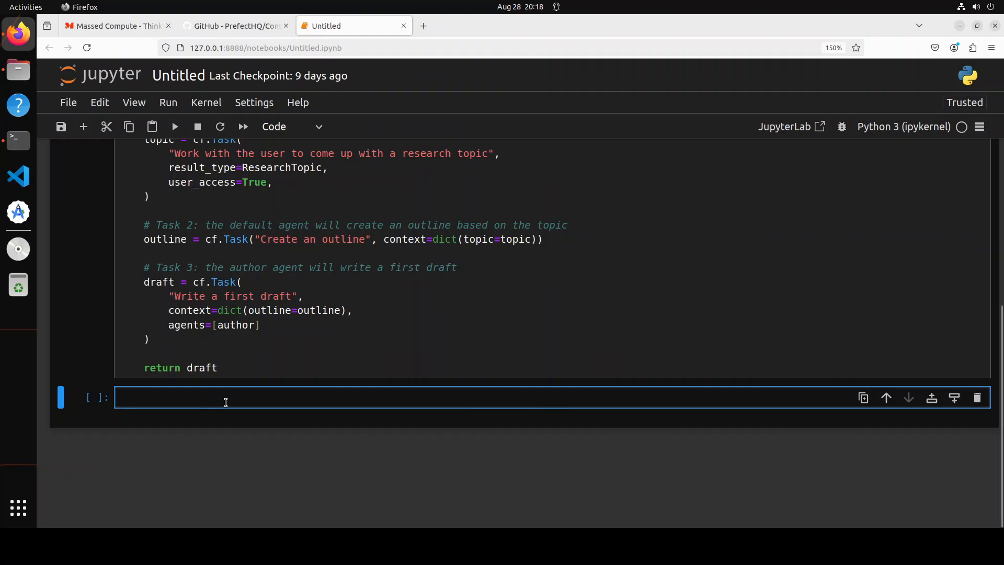
Run result = research_workflow() with print(result) and scroll through the generated research outline
{"action": "type", "text": "result = research_workflow()"}
{"action": "type", "text": "print(result)"}
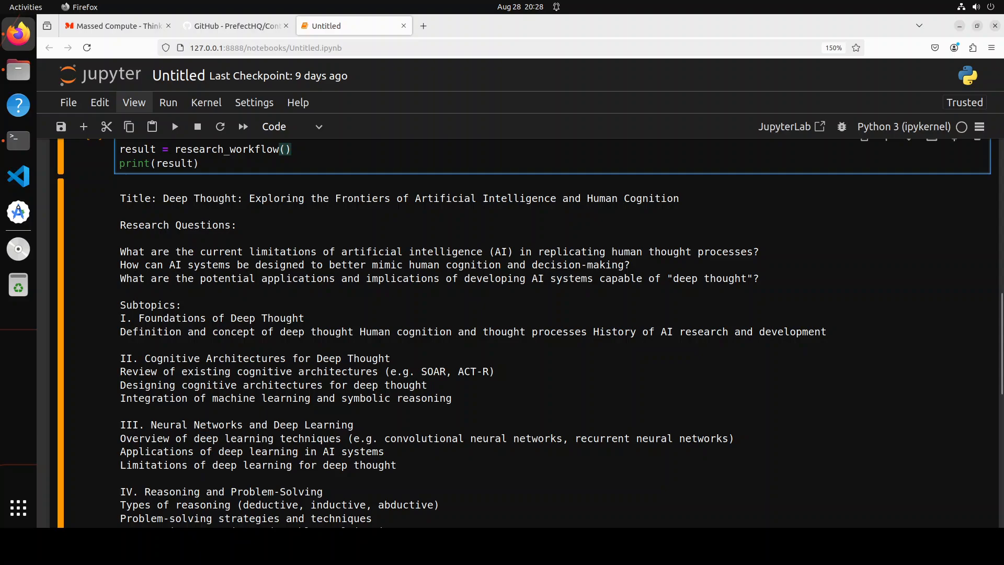
{"action": "scroll", "scroll_direction": "down", "scroll_amount": 3}
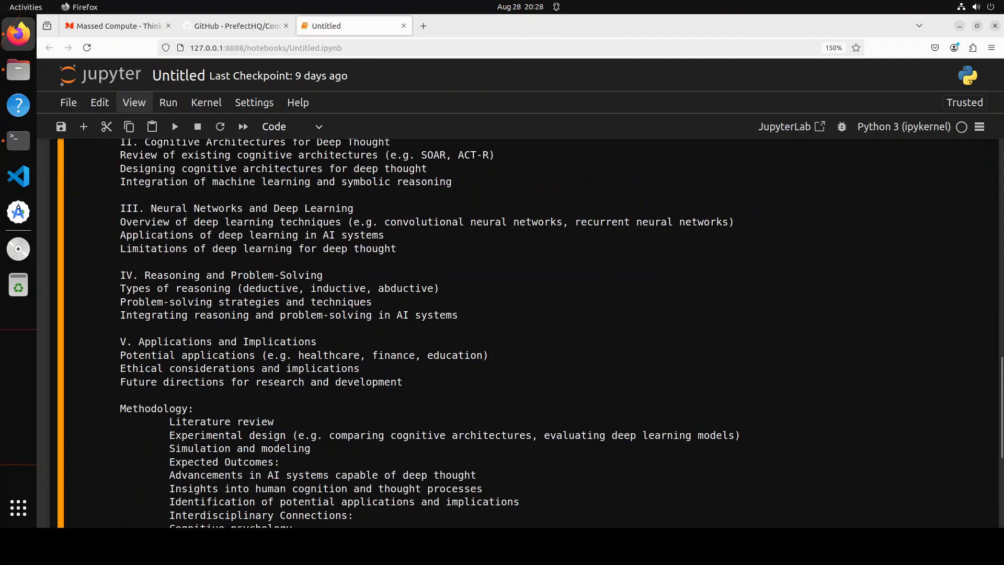
{"action": "scroll", "scroll_direction": "down", "scroll_amount": 3}
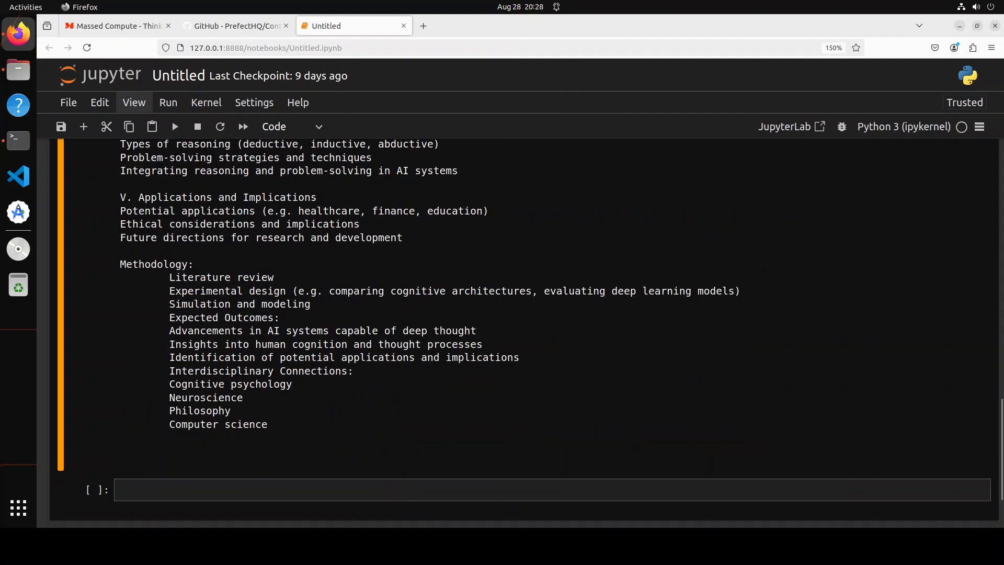
Return to the PrefectHQ/ControlFlow GitHub repository tab showing its README
{"action": "left_click", "coordinate": [236, 25]}
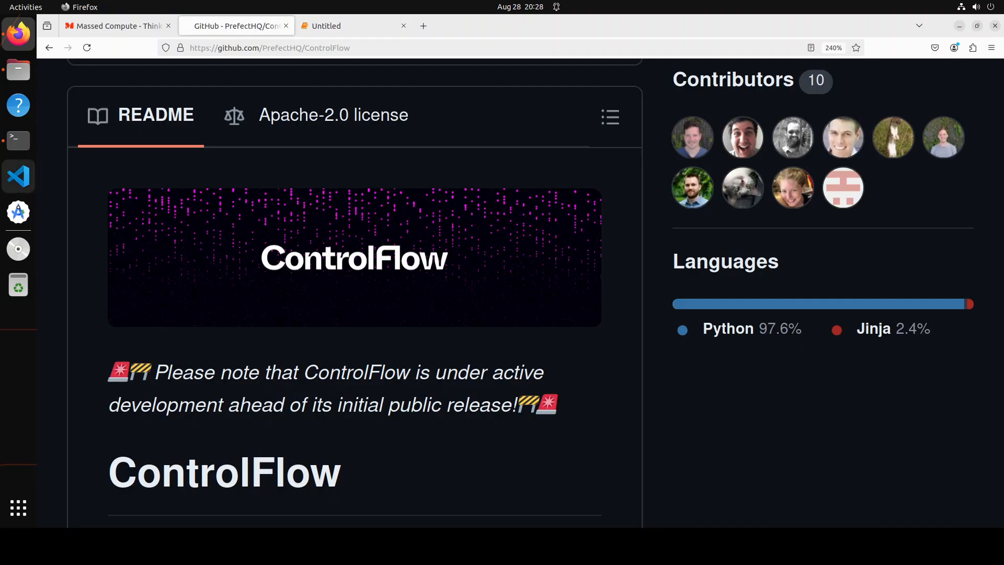
{"action": "mouse_move", "coordinate": [18, 176]}
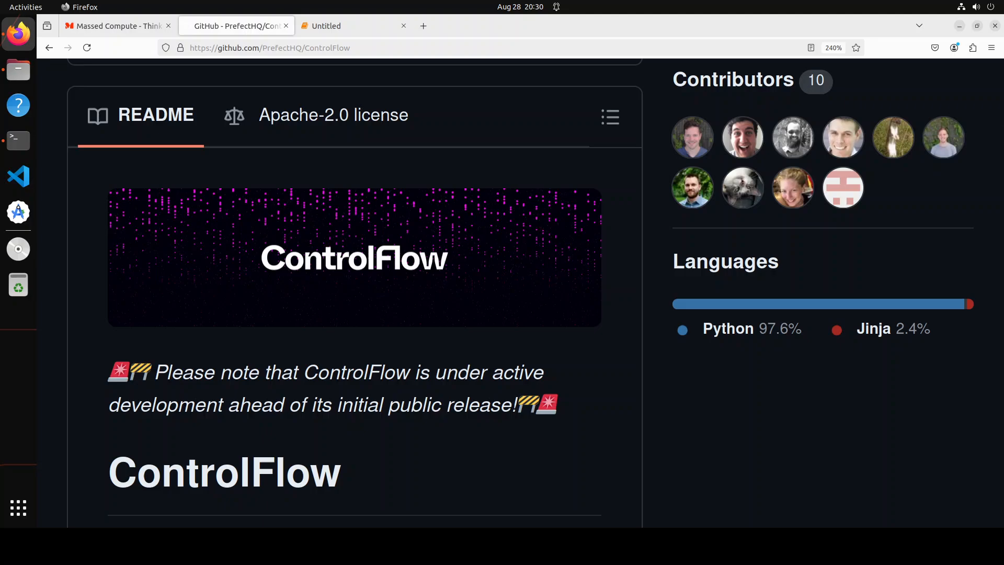
{"action": "mouse_move", "coordinate": [18, 213]}
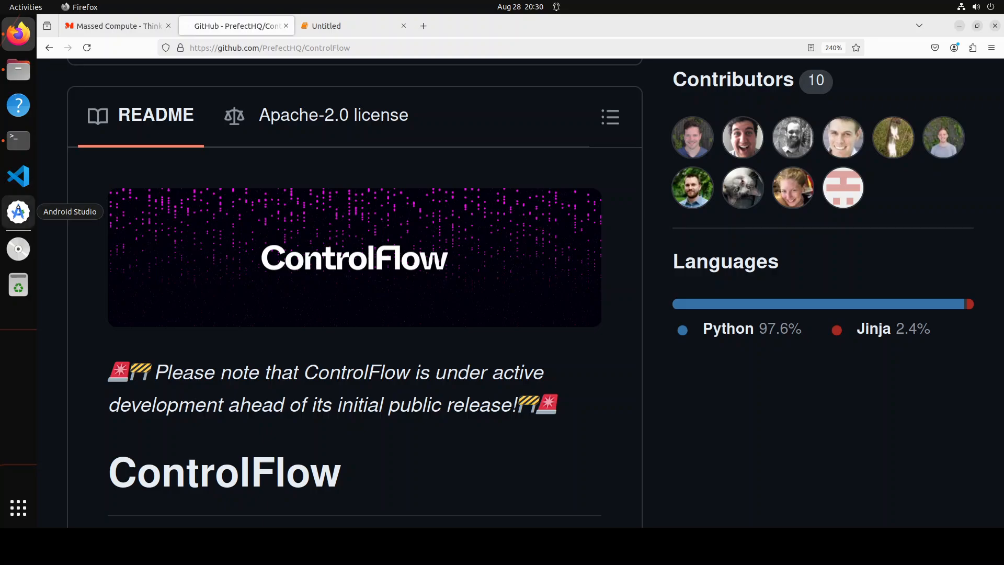